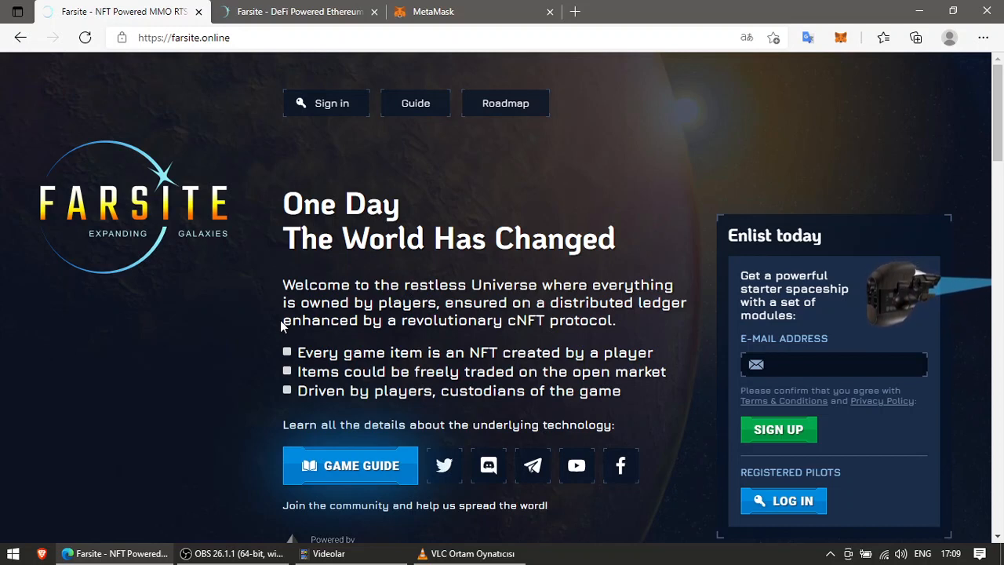
# - Browse the current page, scrolling down and back up through its content
pyautogui.click(833, 364)
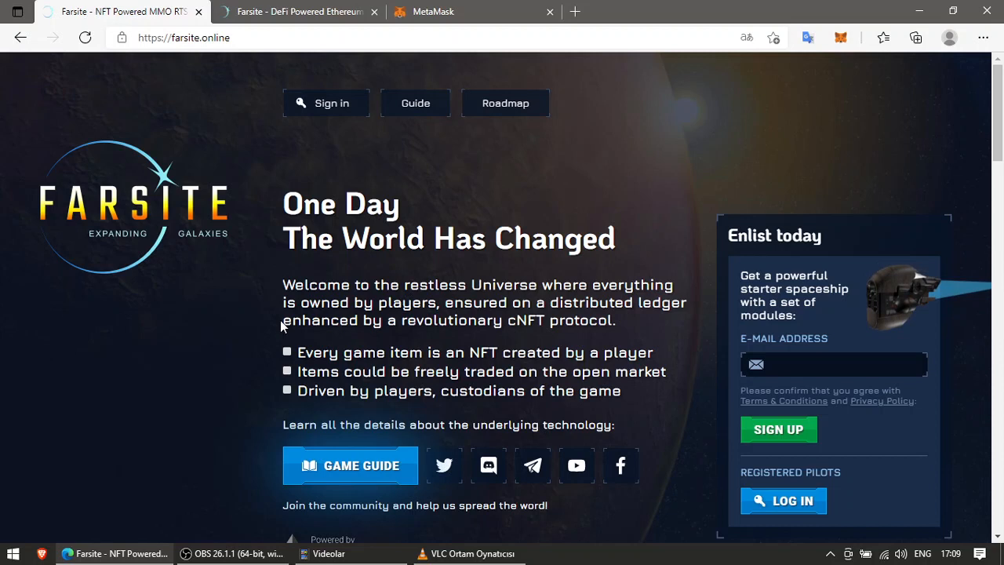
pyautogui.click(833, 364)
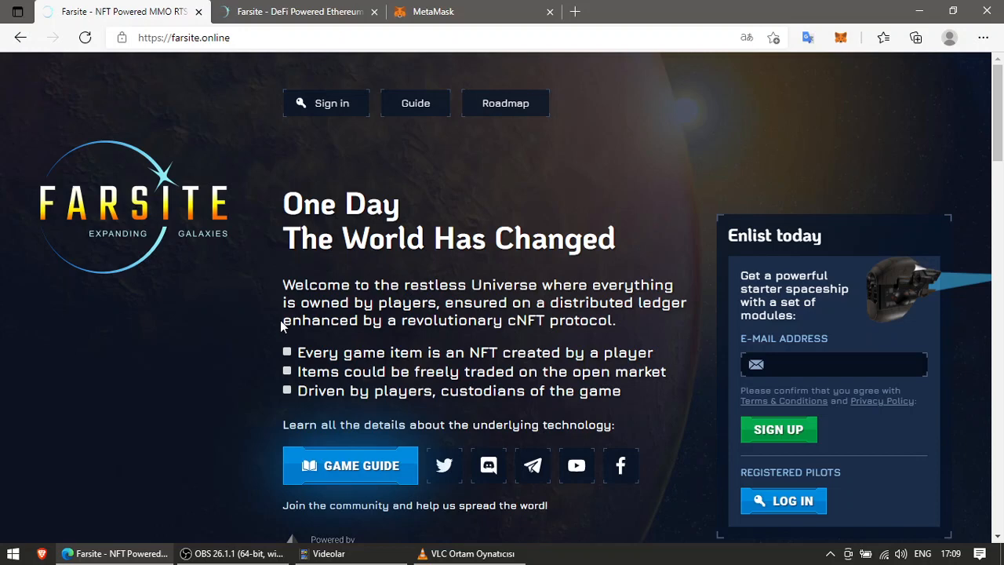
pyautogui.moveTo(380, 270)
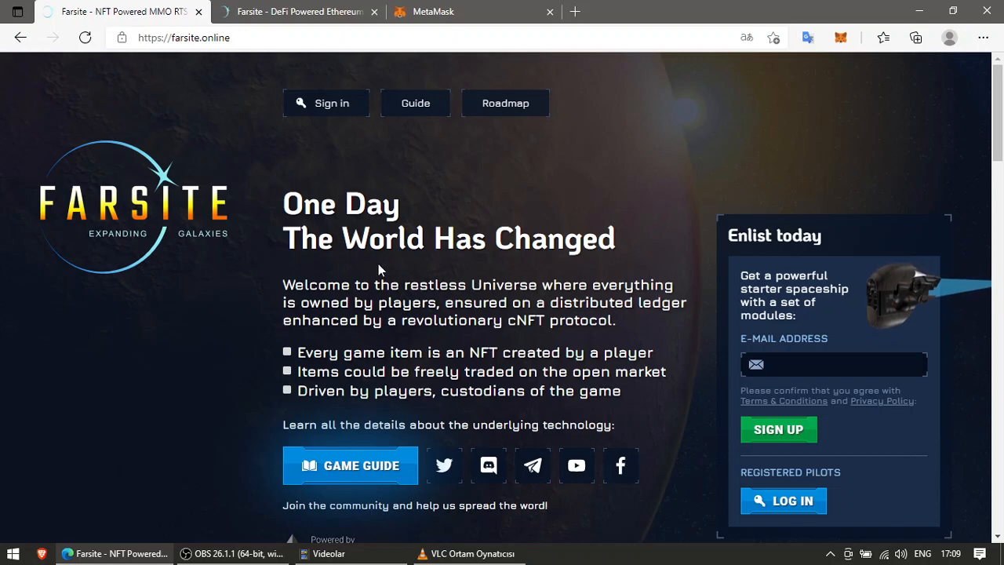
pyautogui.scroll(-3)
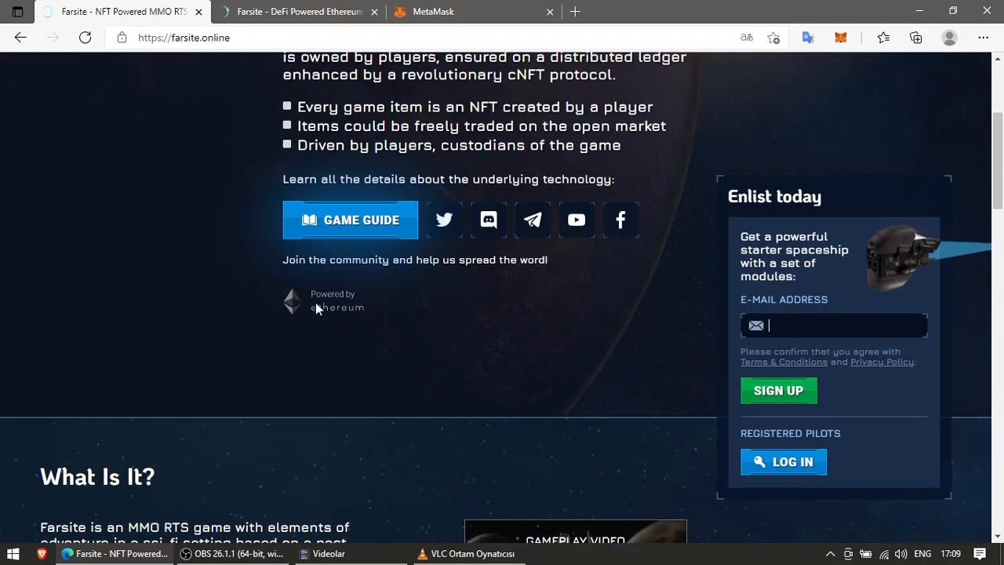
pyautogui.moveTo(389, 320)
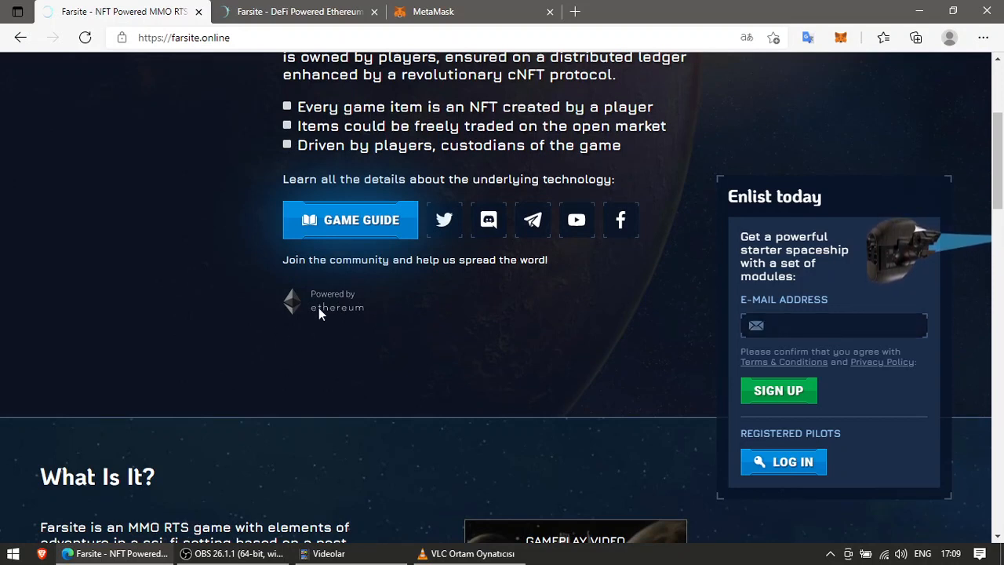
pyautogui.moveTo(292, 299)
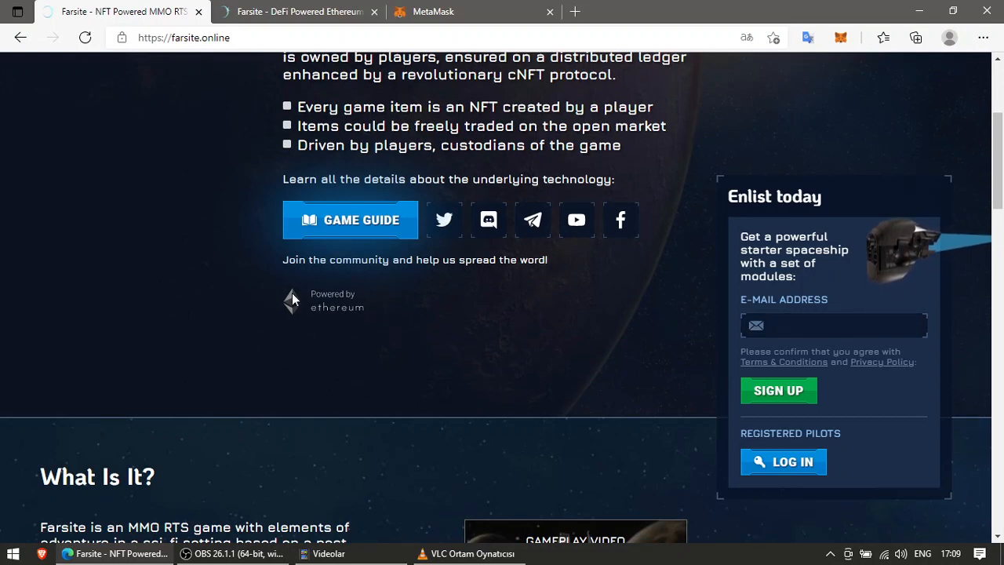
pyautogui.moveTo(219, 267)
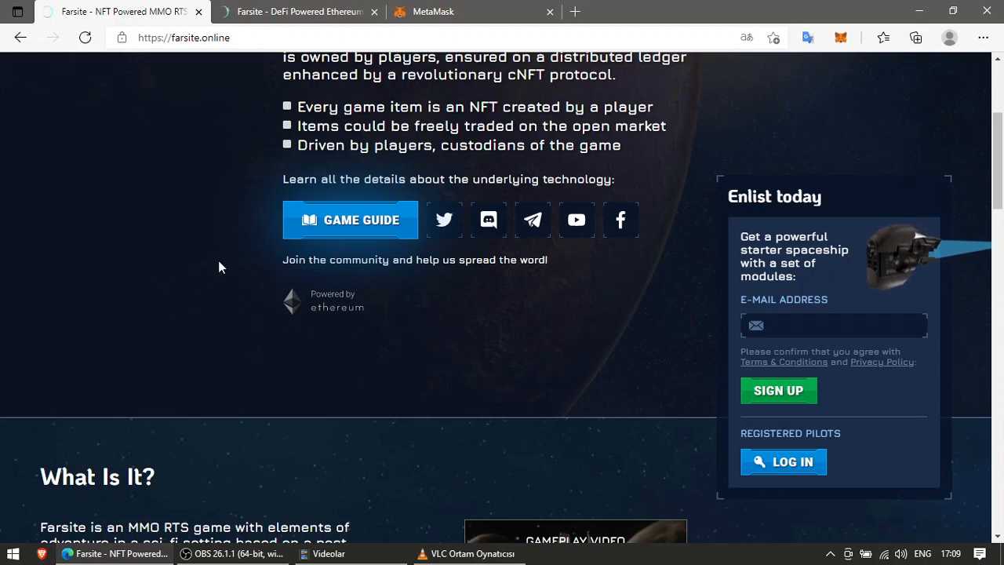
pyautogui.moveTo(348, 308)
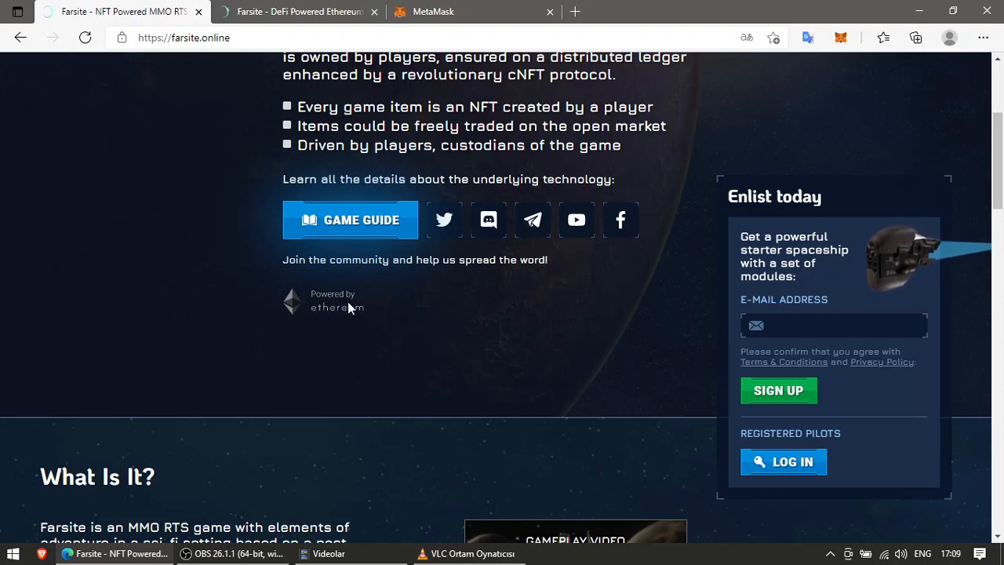
pyautogui.moveTo(289, 337)
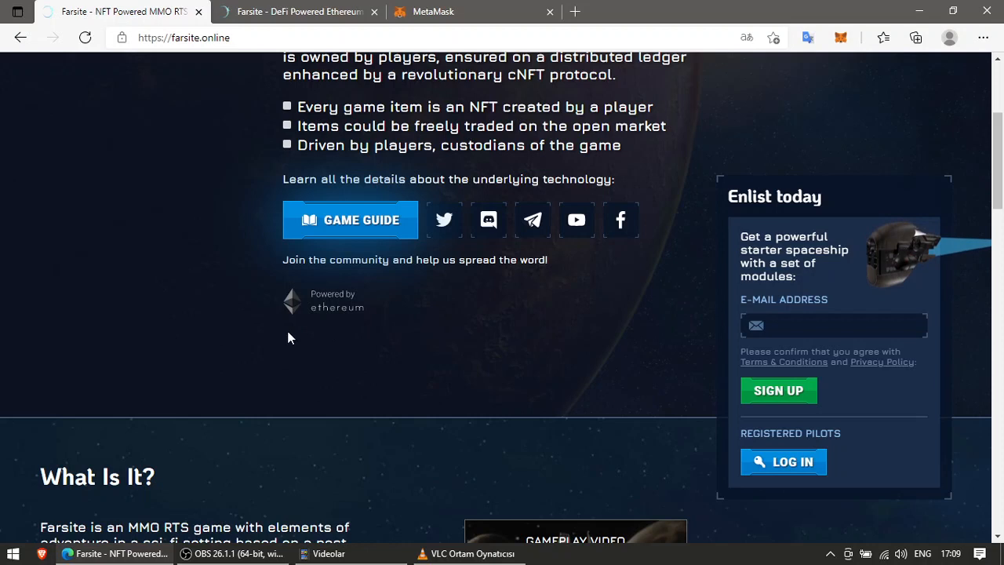
pyautogui.moveTo(320, 335)
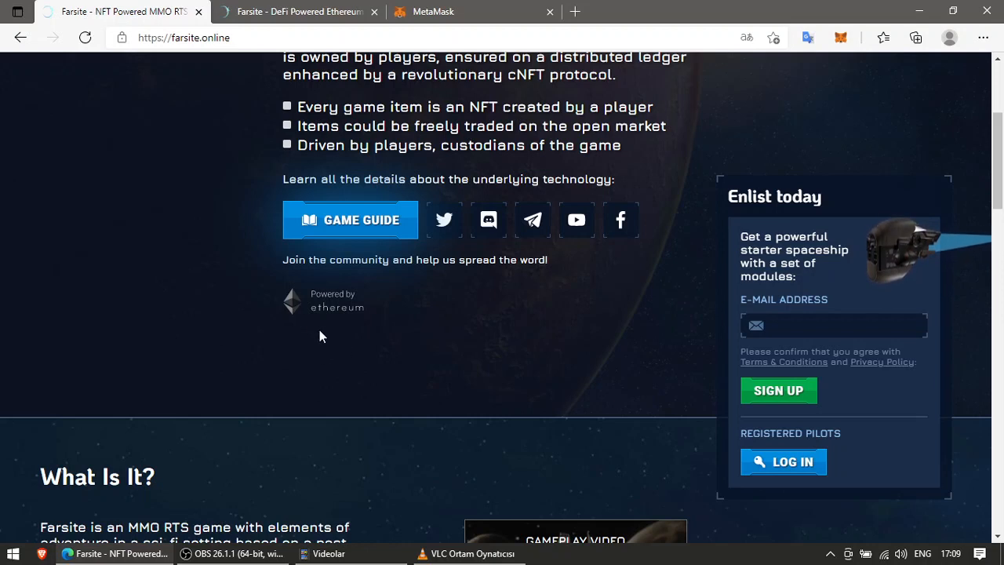
pyautogui.moveTo(333, 313)
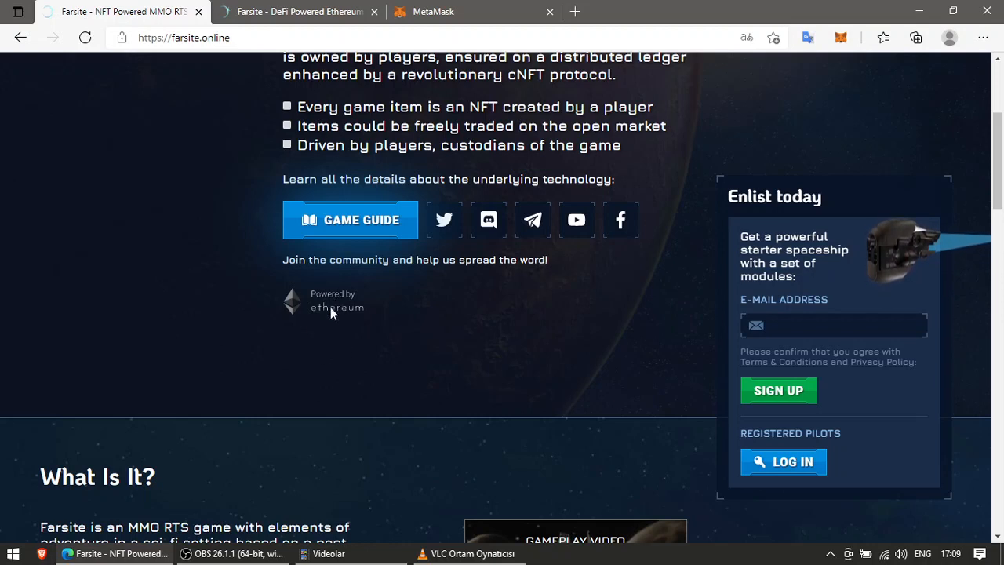
pyautogui.moveTo(284, 336)
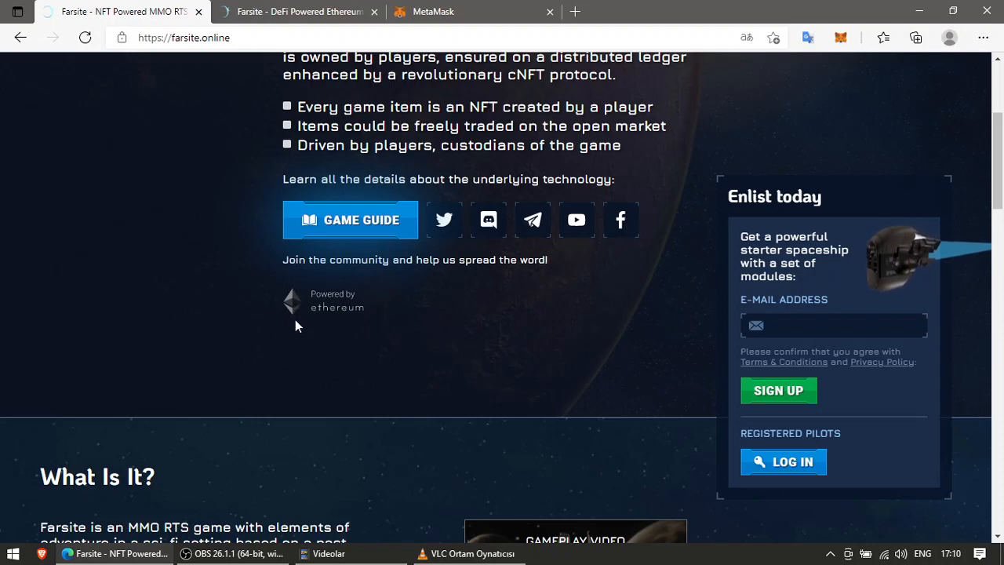
pyautogui.moveTo(288, 348)
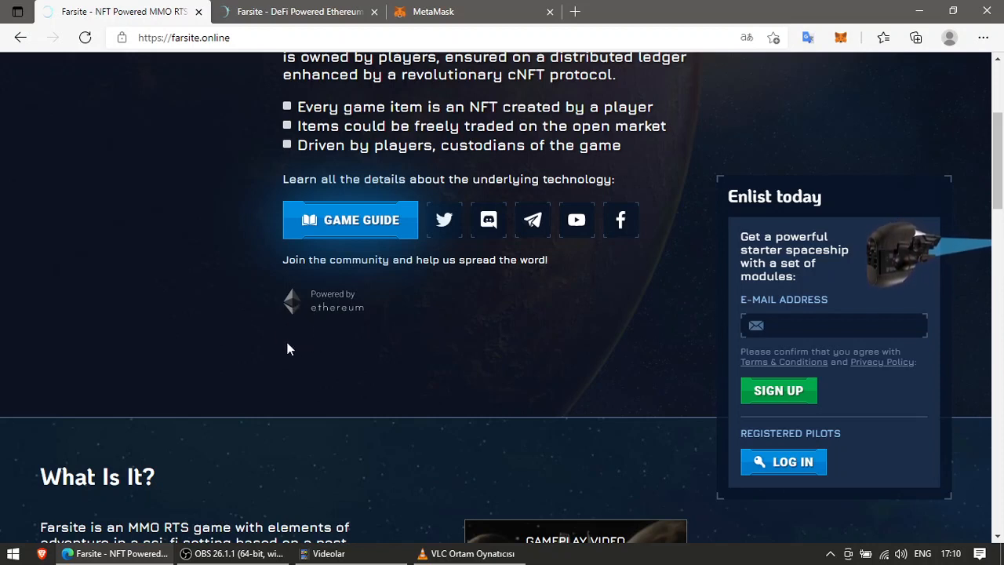
pyautogui.scroll(3)
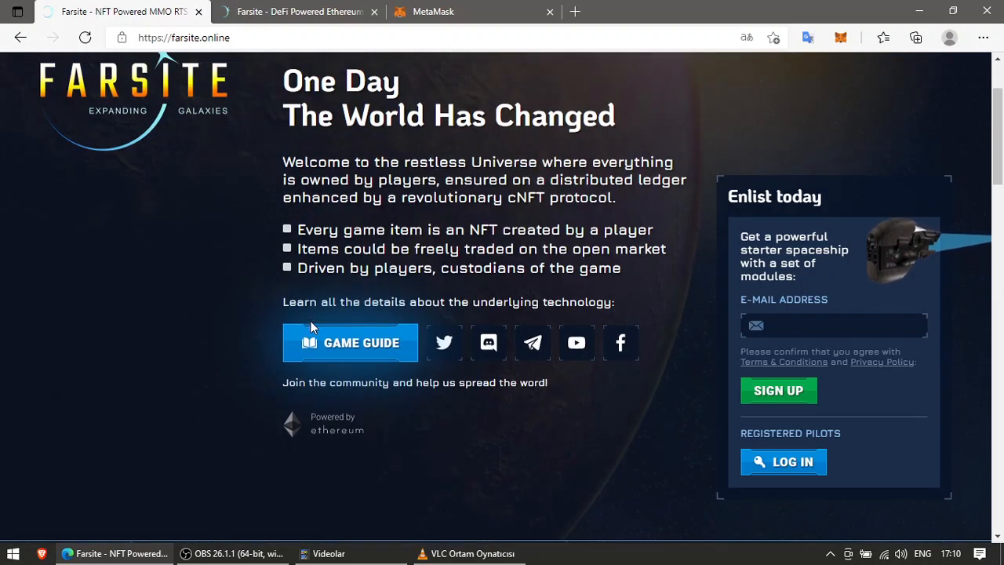
pyautogui.moveTo(312, 328)
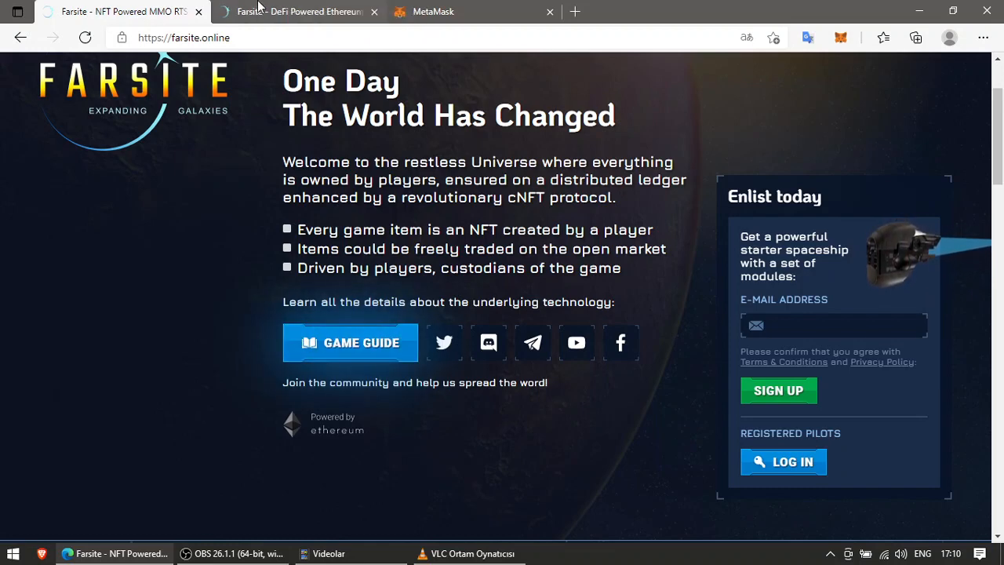
# - Switch to the Farsite game dashboard tab and choose the Airdrops card
pyautogui.click(299, 11)
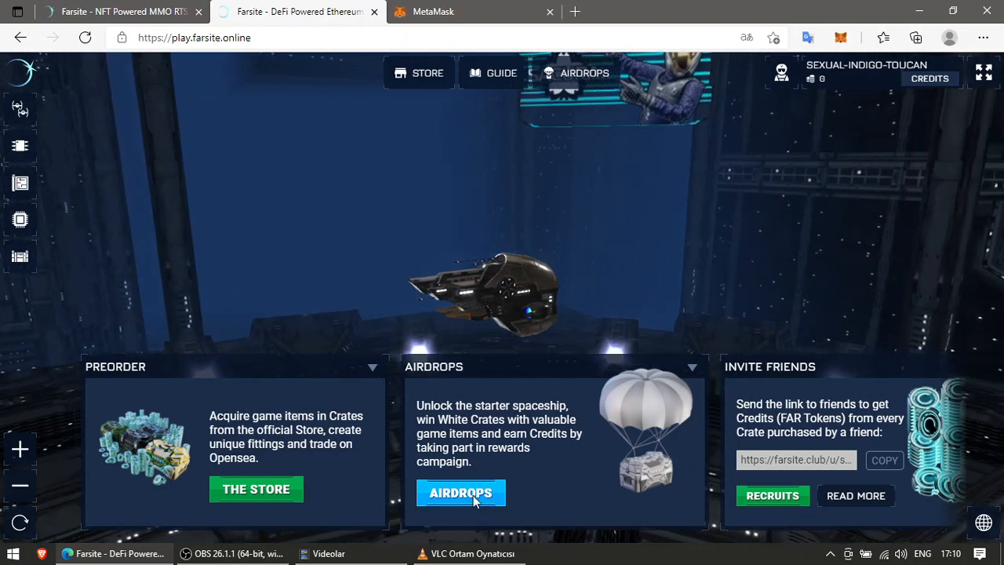
pyautogui.click(461, 492)
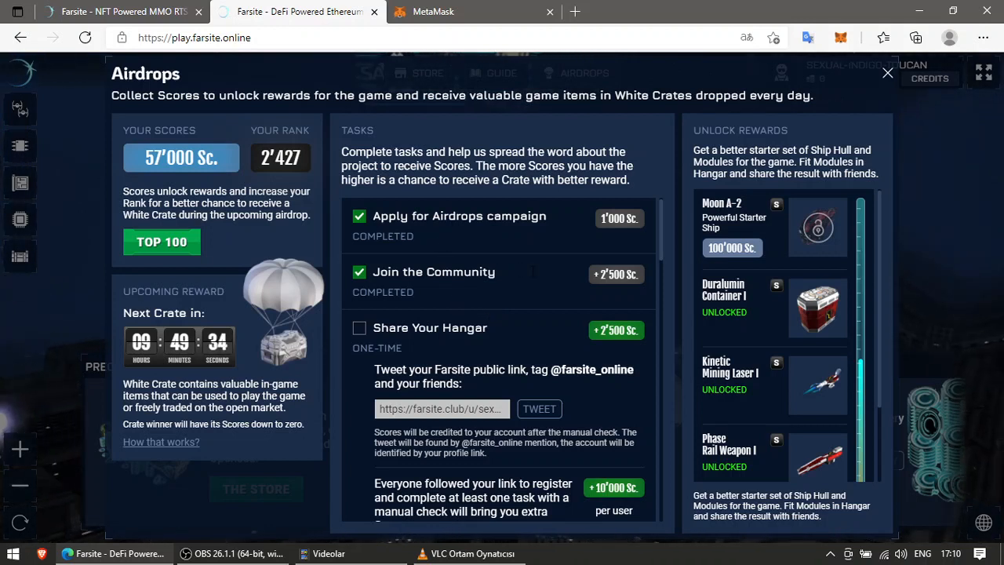
# - Scroll down the Airdrops task list to the YouTube Comment and Invite Friends tasks
pyautogui.scroll(-3)
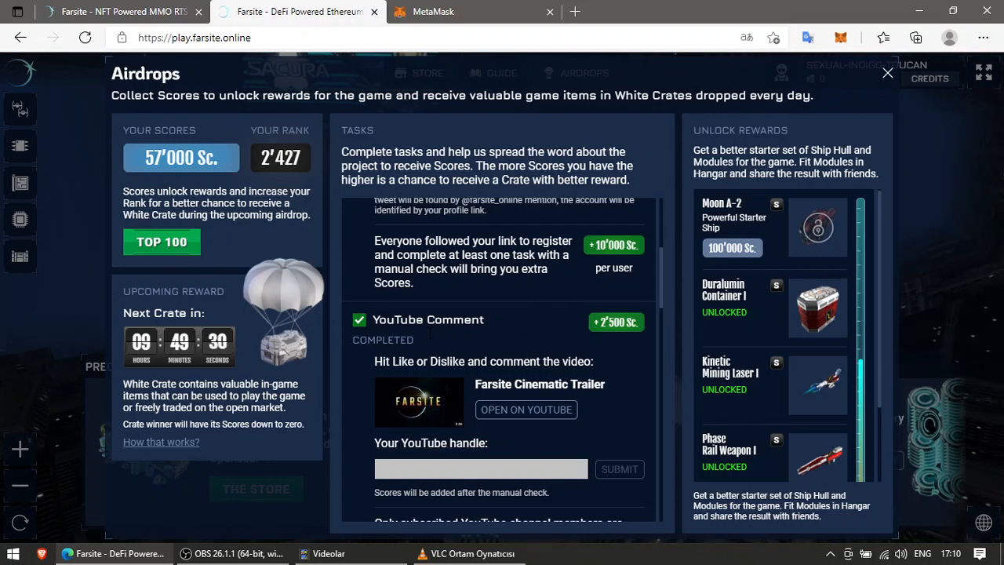
pyautogui.moveTo(561, 336)
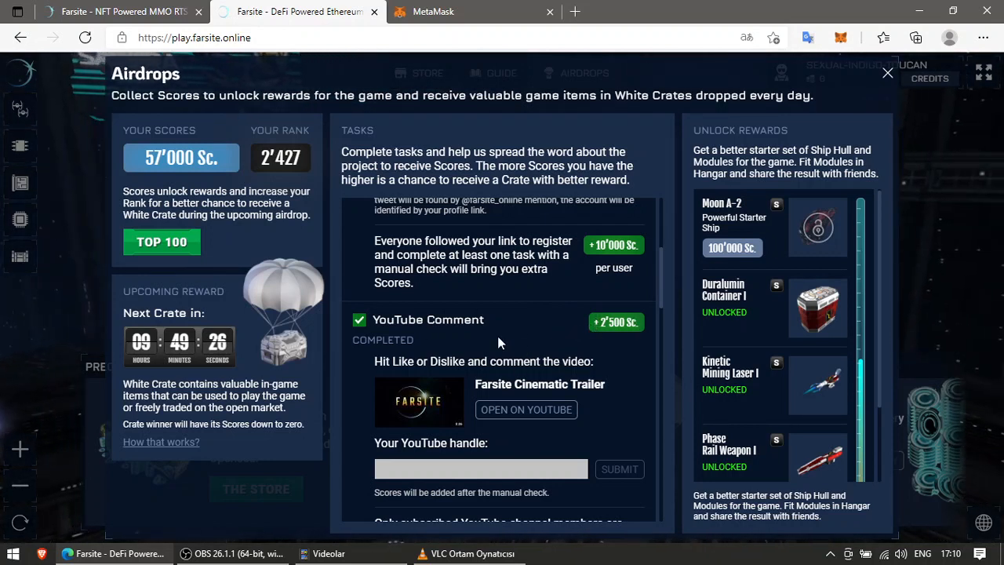
pyautogui.moveTo(562, 295)
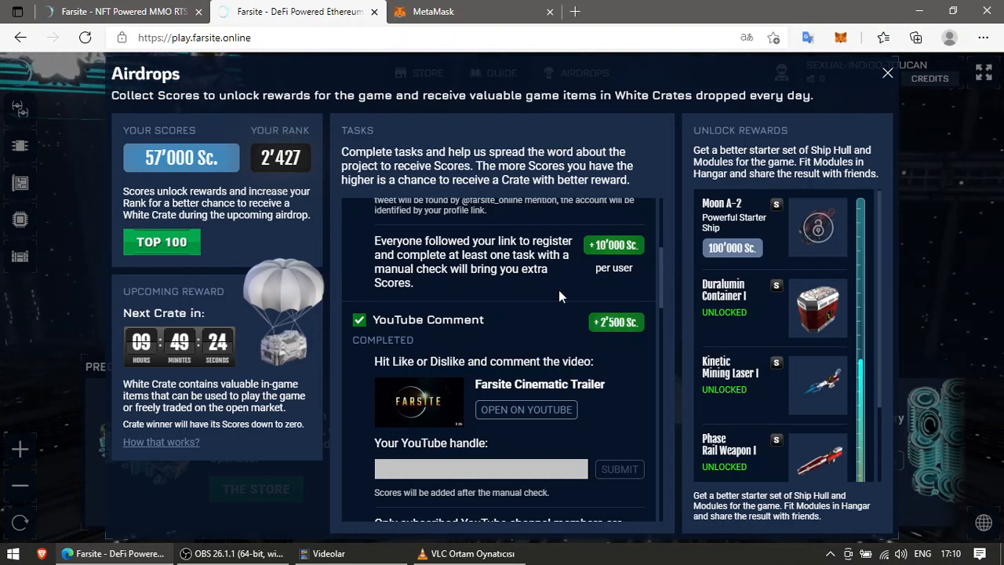
pyautogui.scroll(-3)
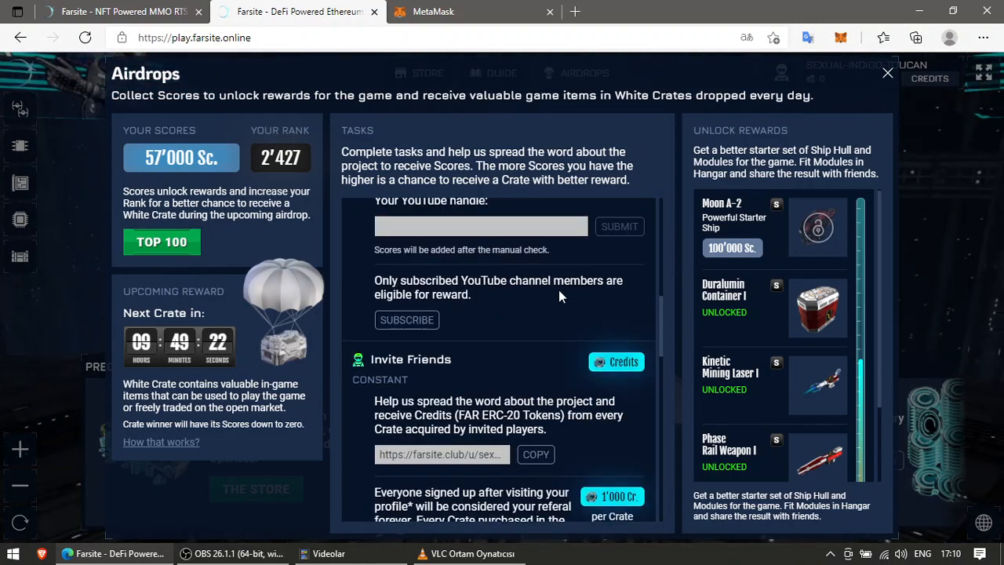
pyautogui.moveTo(549, 329)
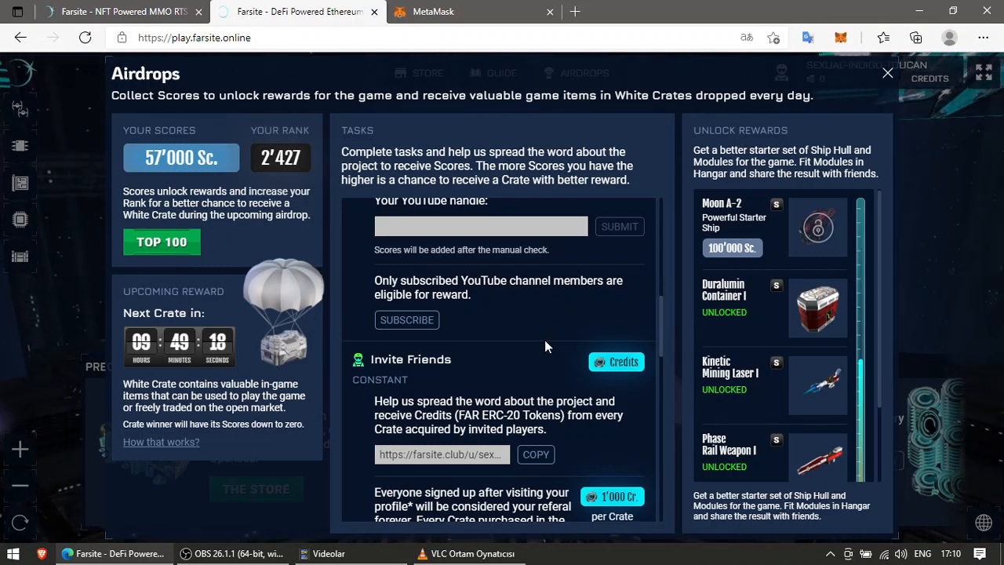
pyautogui.moveTo(520, 392)
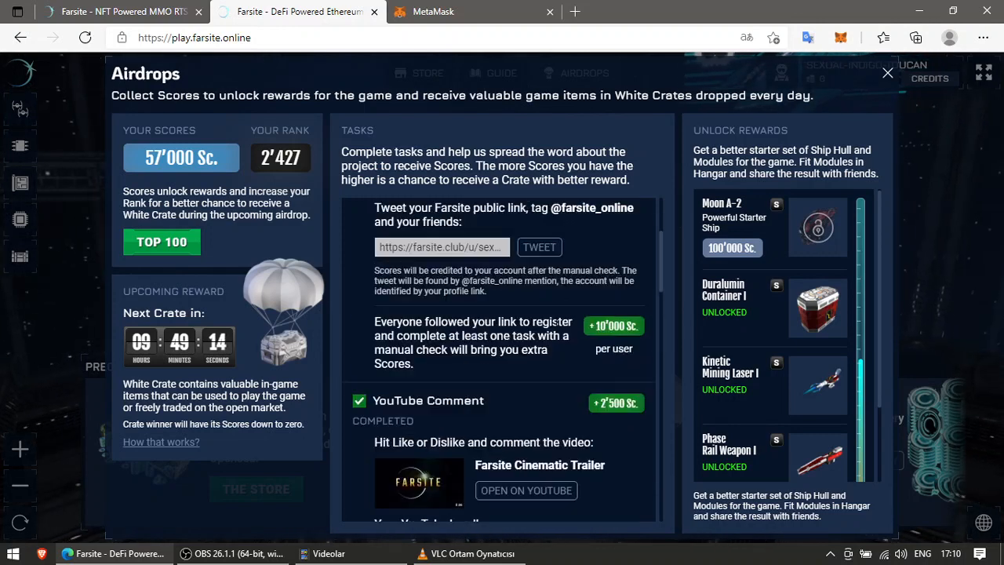
pyautogui.moveTo(540, 372)
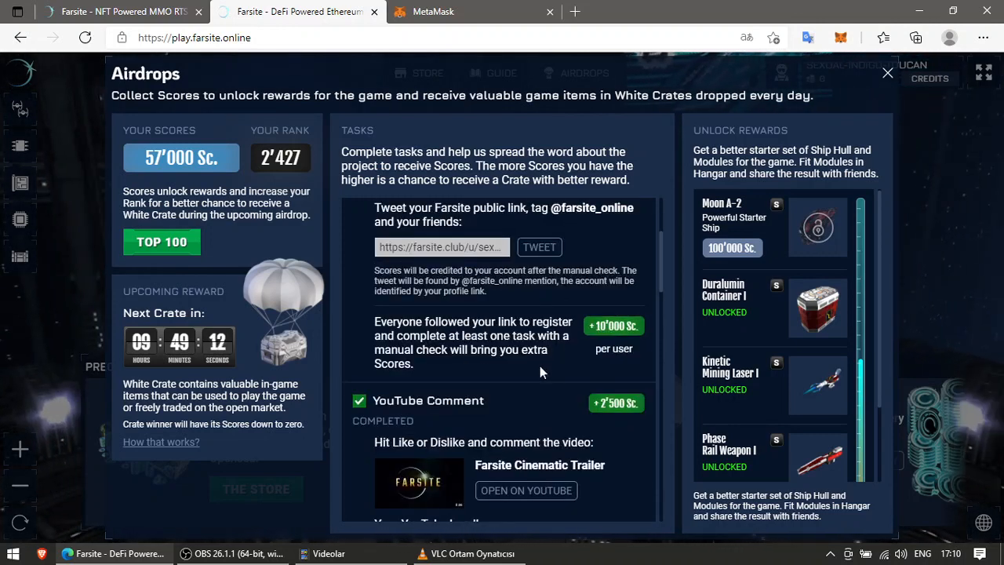
pyautogui.moveTo(534, 376)
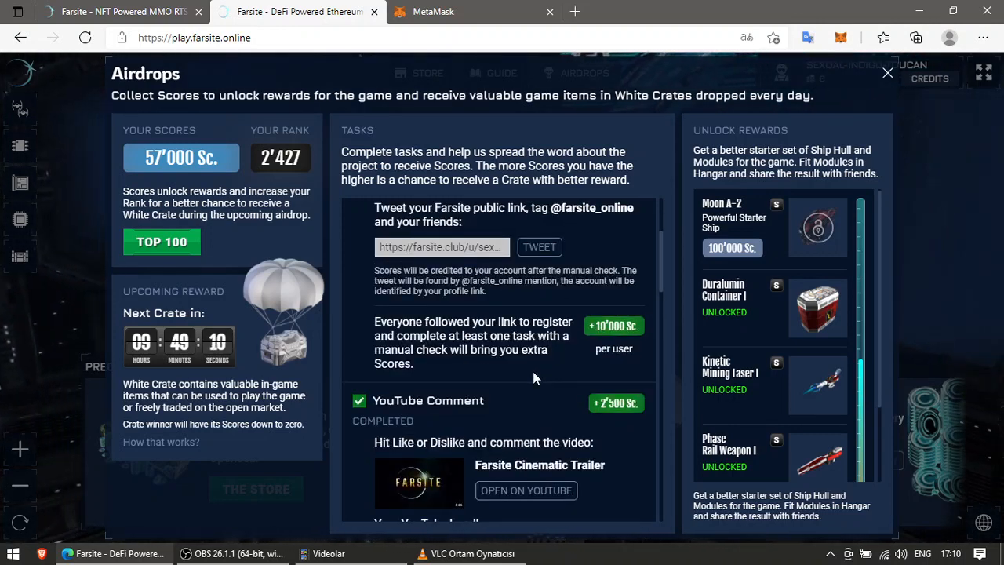